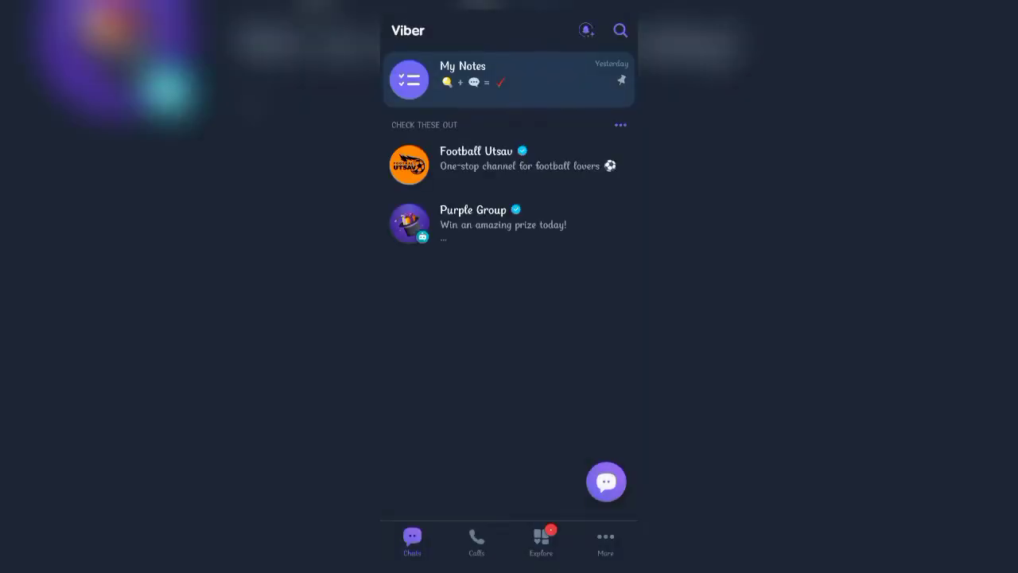
# - In My Notes, show the sticker panel's choices for getting more stickers
pyautogui.click(509, 80)
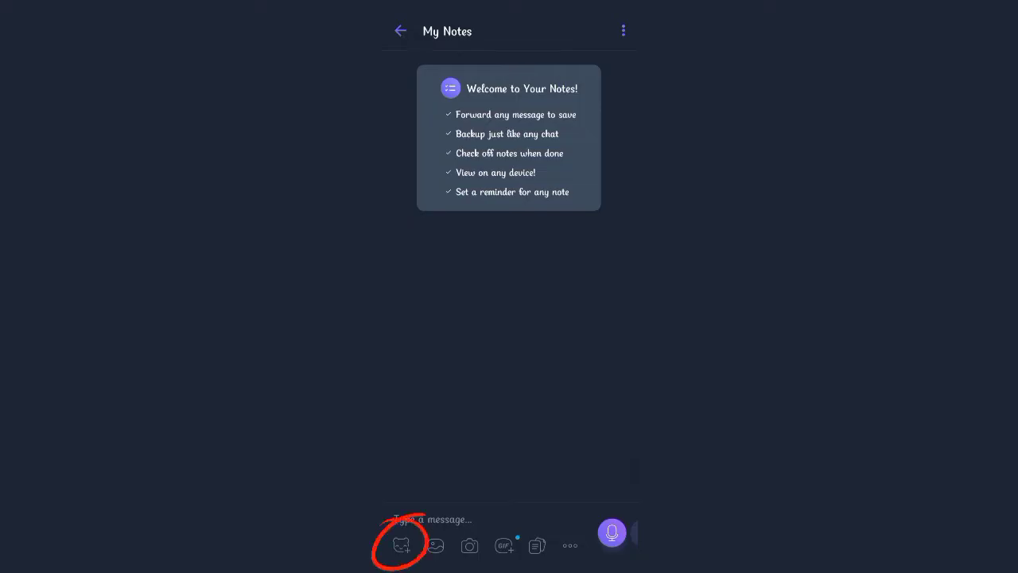
pyautogui.click(401, 544)
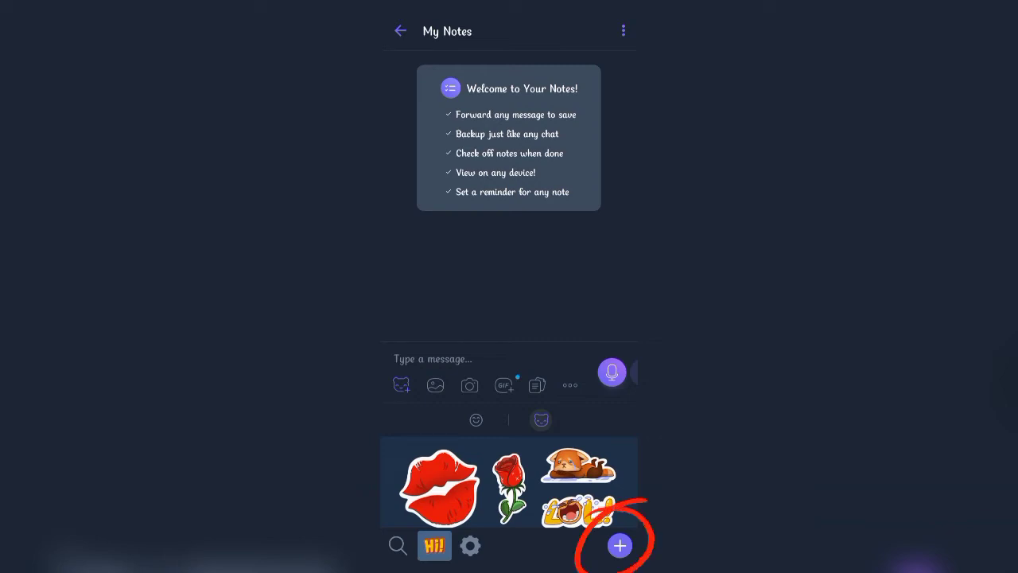
pyautogui.click(620, 544)
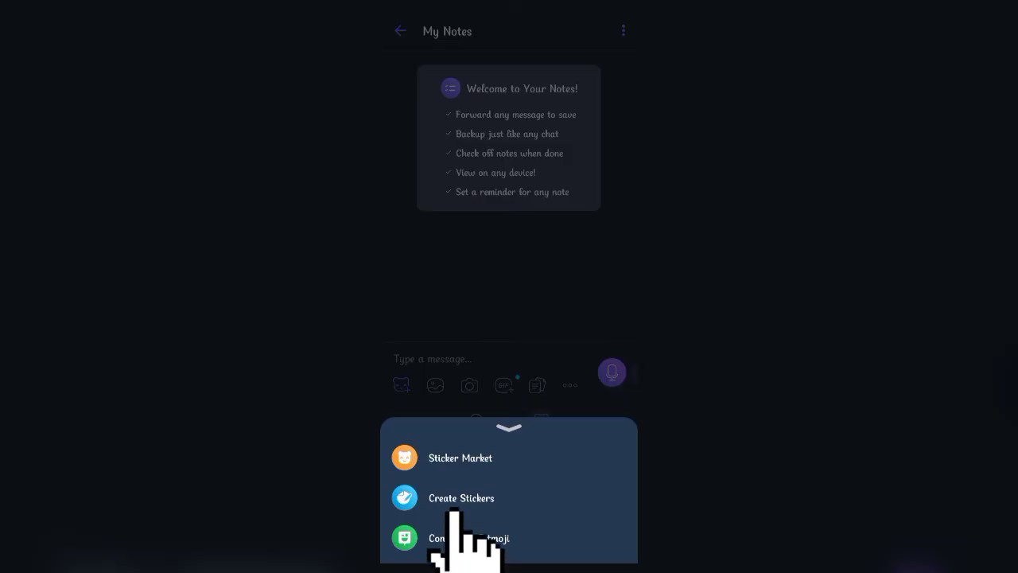
# - Start a new sticker pack named 'Sticker' and add its first sticker slot
pyautogui.click(461, 496)
pyautogui.write('Stick')
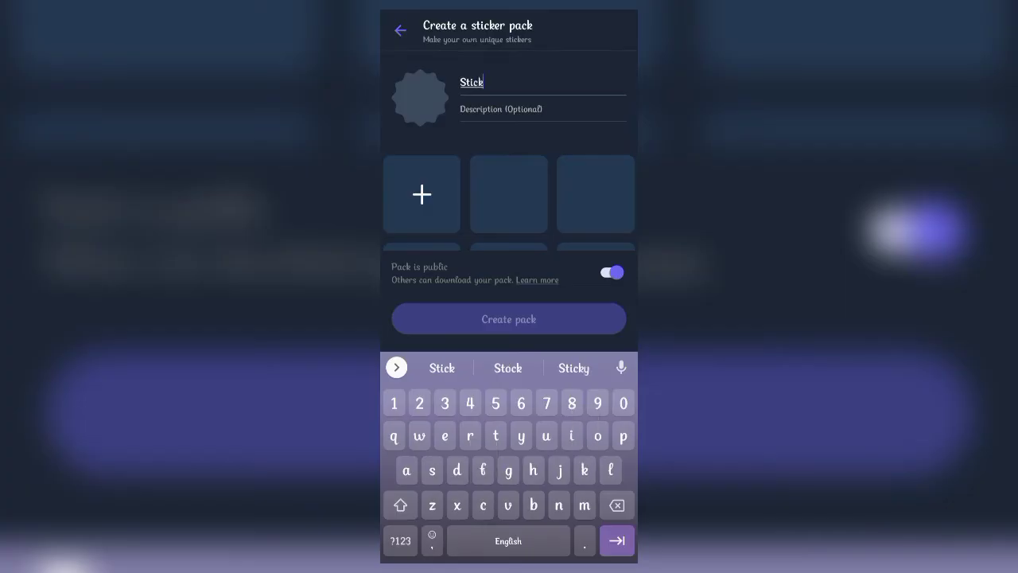
pyautogui.write('er')
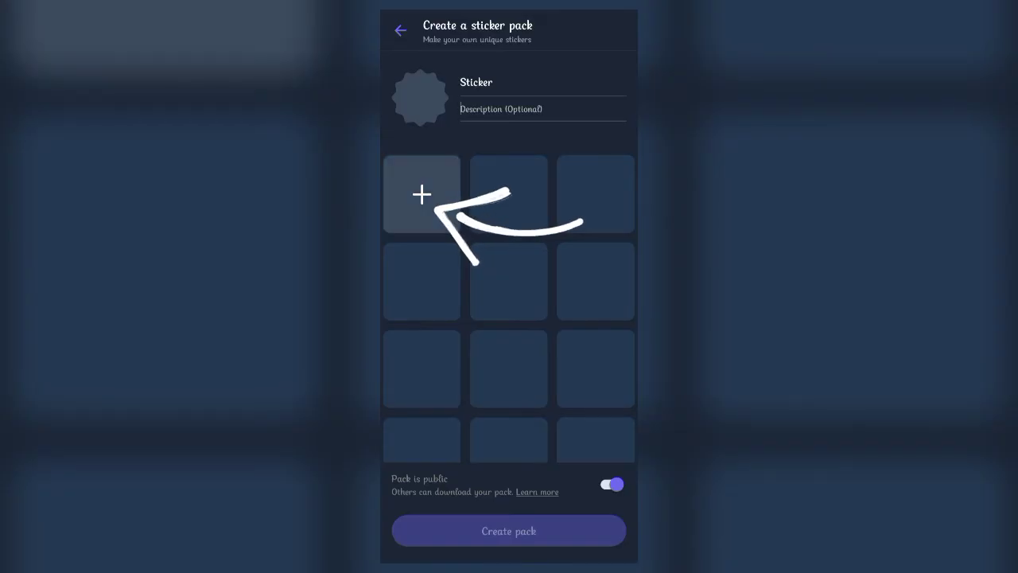
pyautogui.click(422, 194)
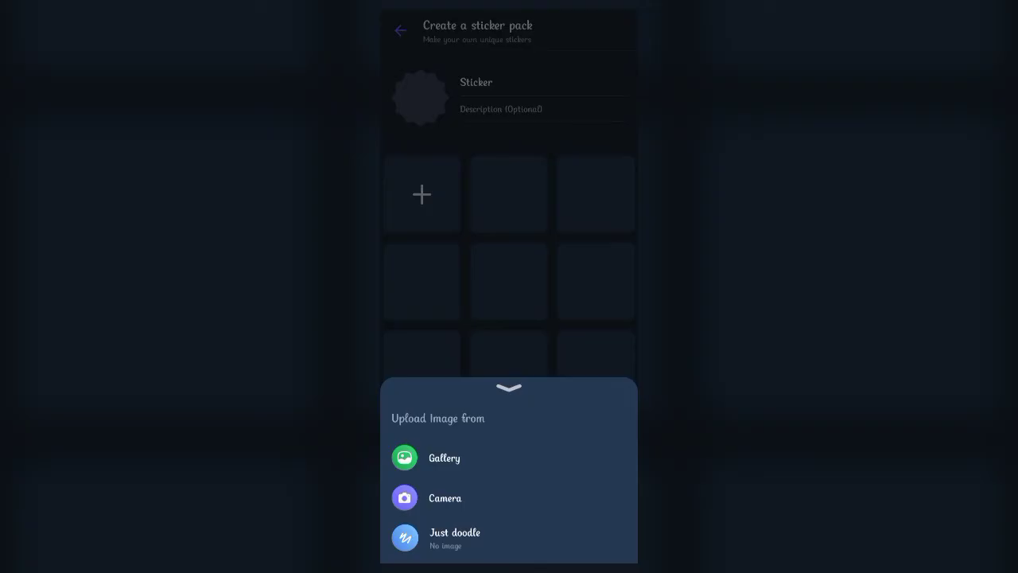
# - Doodle a purple star on the canvas and save it as the first sticker
pyautogui.click(509, 388)
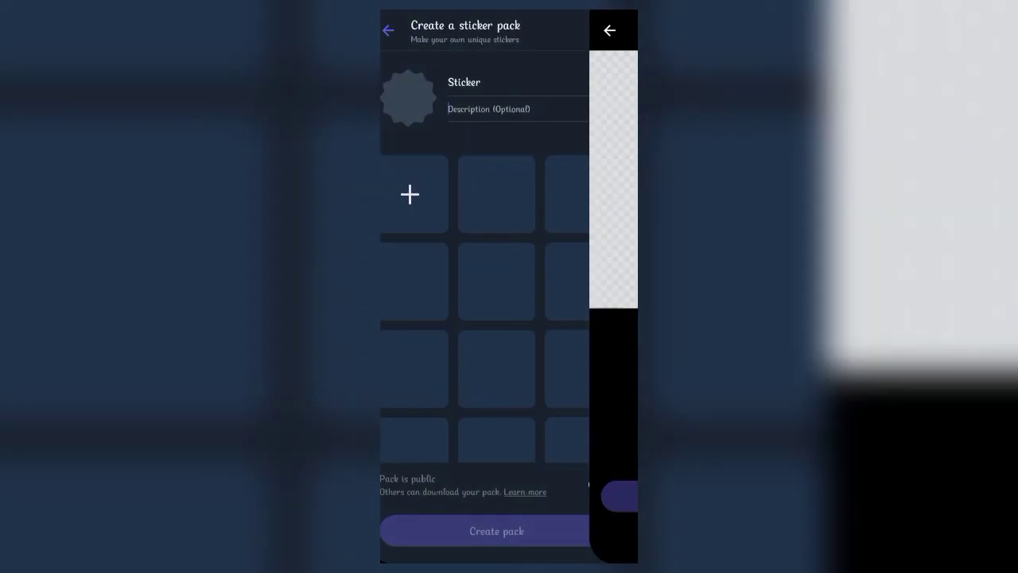
pyautogui.click(410, 194)
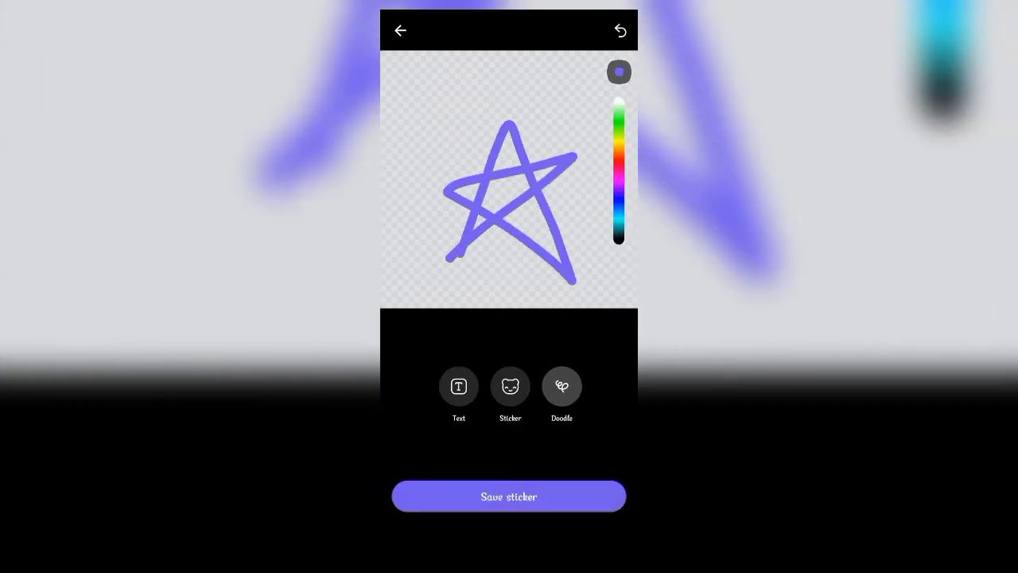
pyautogui.click(509, 497)
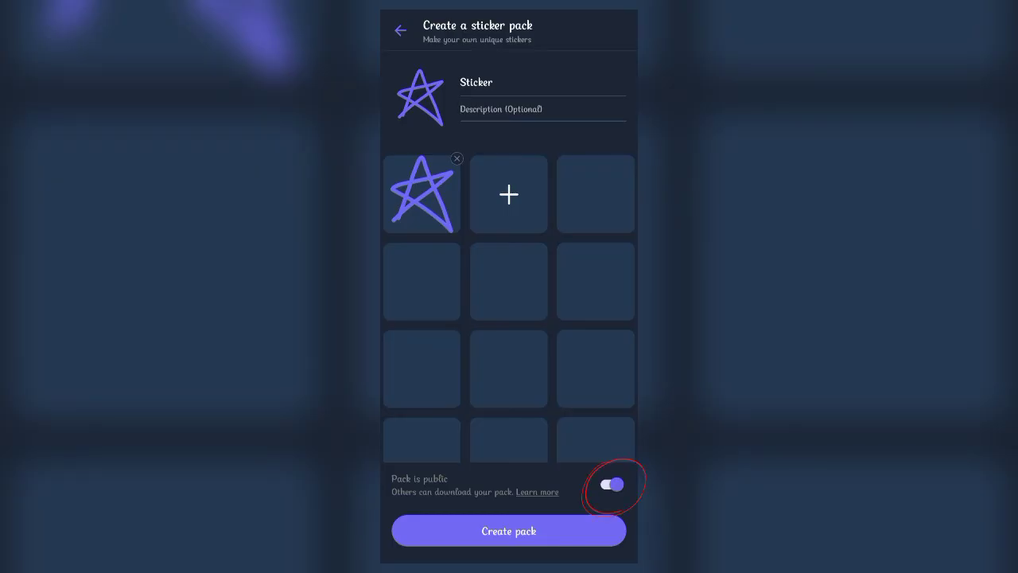
# - Make the pack private and create it so it is added to Viber
pyautogui.click(611, 483)
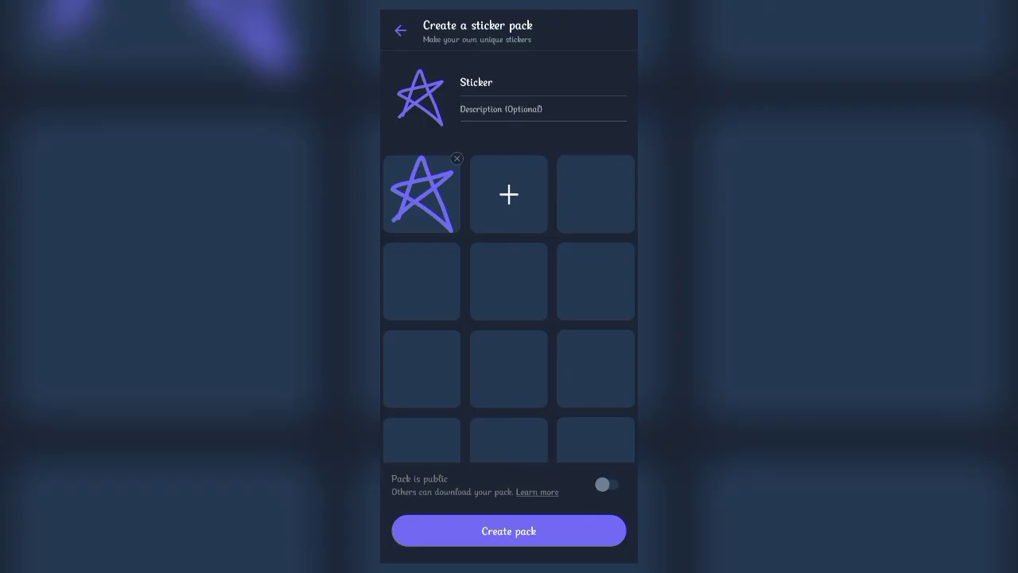
pyautogui.click(509, 530)
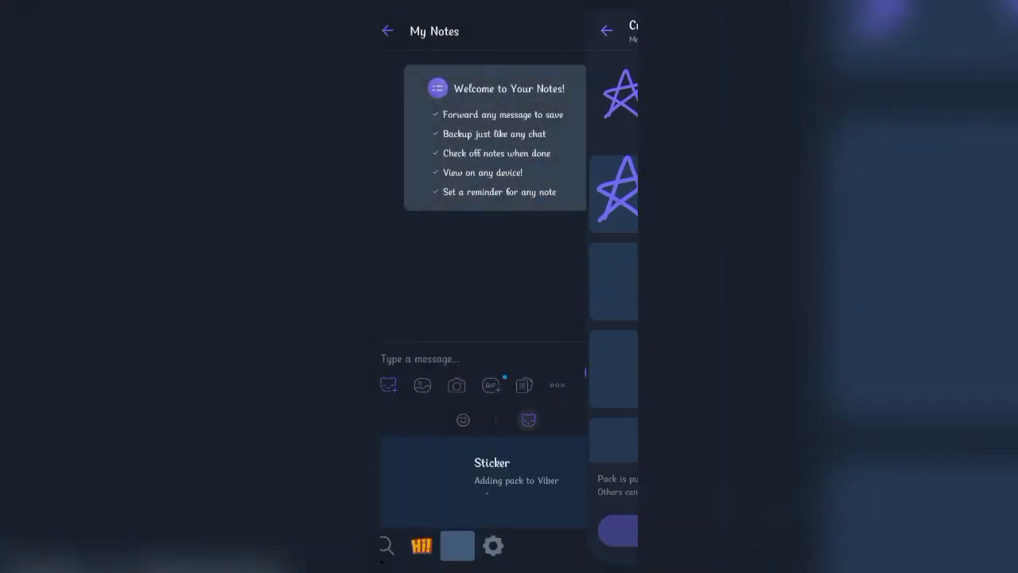